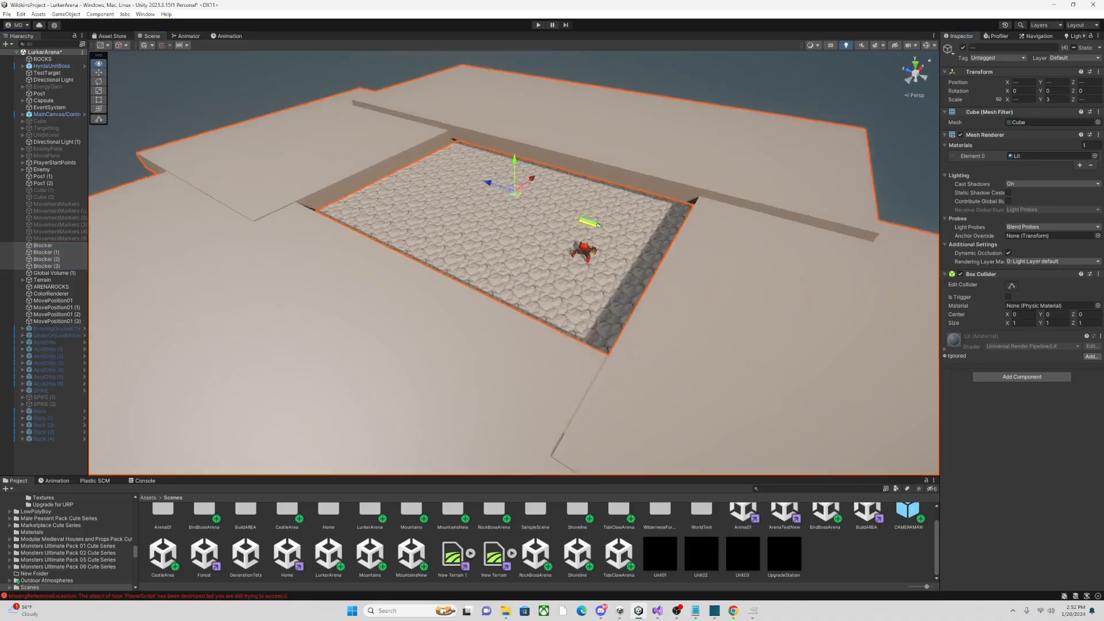
- Select an arena cube in the Hierarchy to position it as part of the sunken pit
{"action": "left_click", "coordinate": [41, 280]}
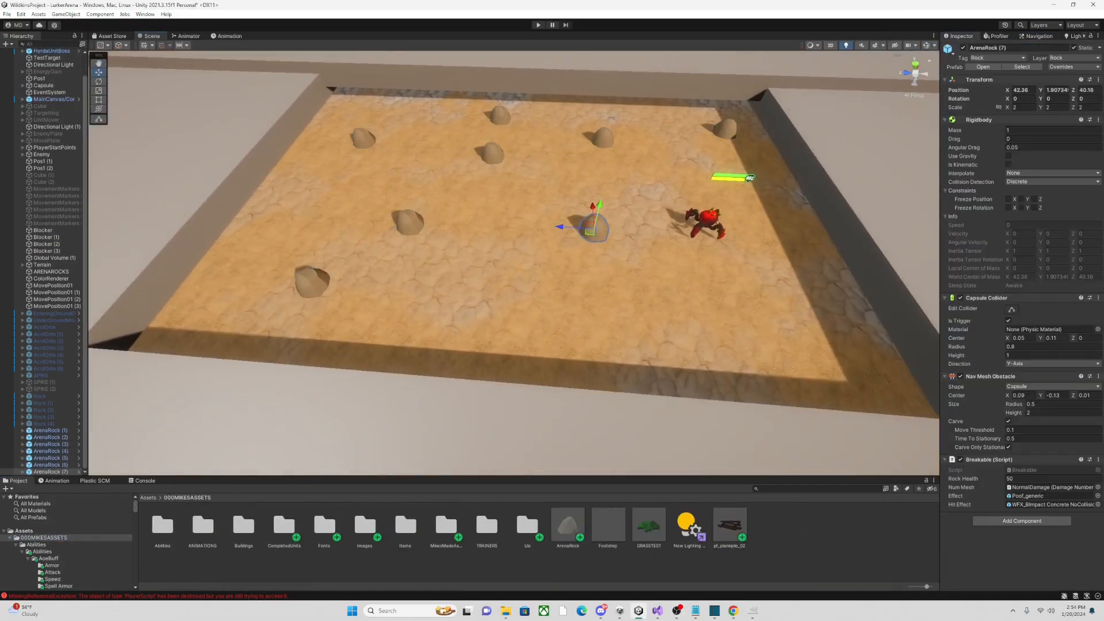
- Enter Play mode and watch the round-one battle among the rocks in the Game view
{"action": "left_click", "coordinate": [1037, 35]}
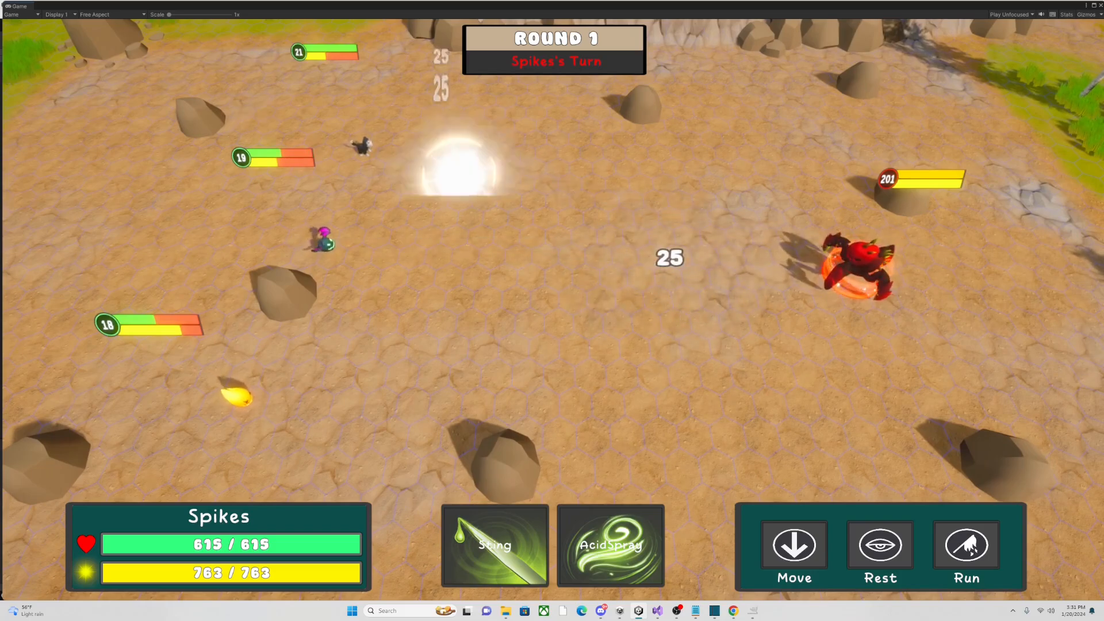
{"action": "left_click", "coordinate": [713, 611]}
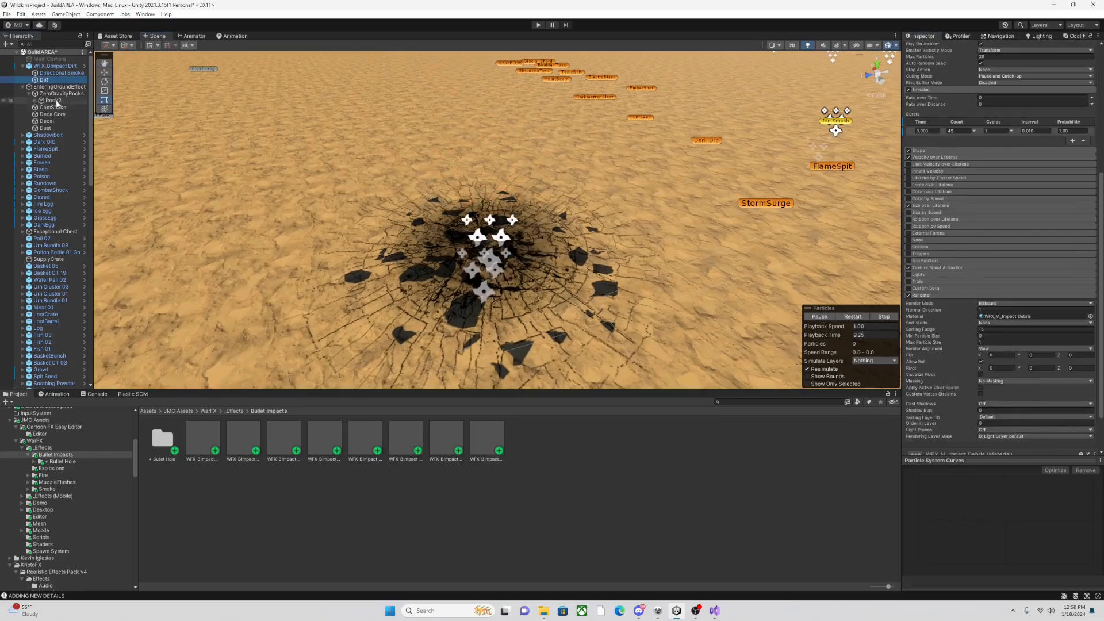
- Reveal the rock fragment pieces of EnteringGroundEffect and bring up their context menu
{"action": "left_click", "coordinate": [33, 100]}
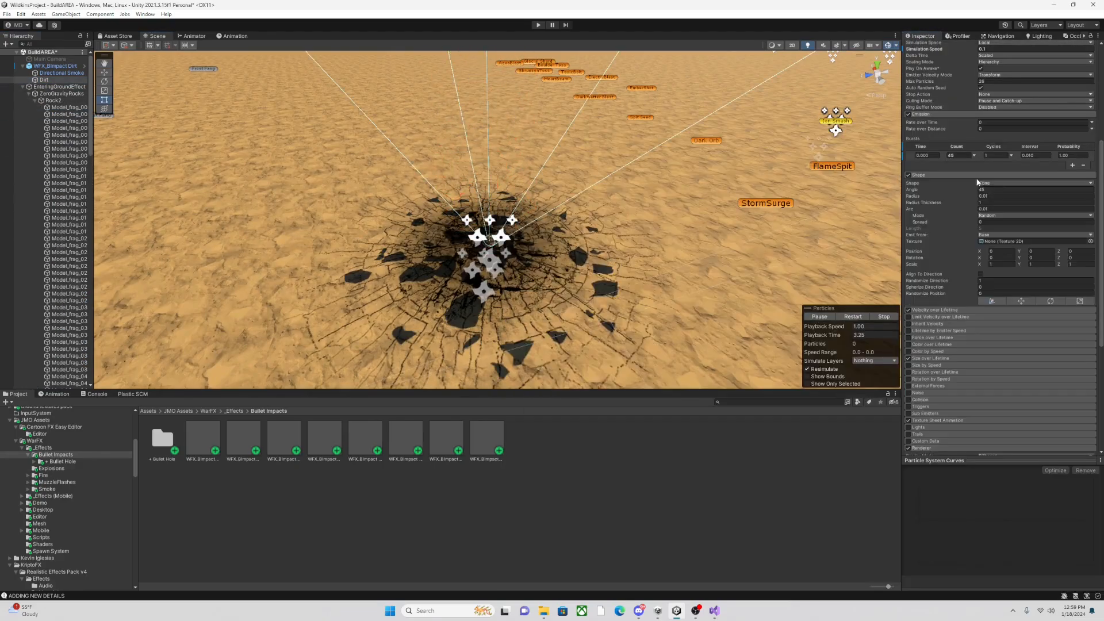
{"action": "right_click", "coordinate": [33, 106]}
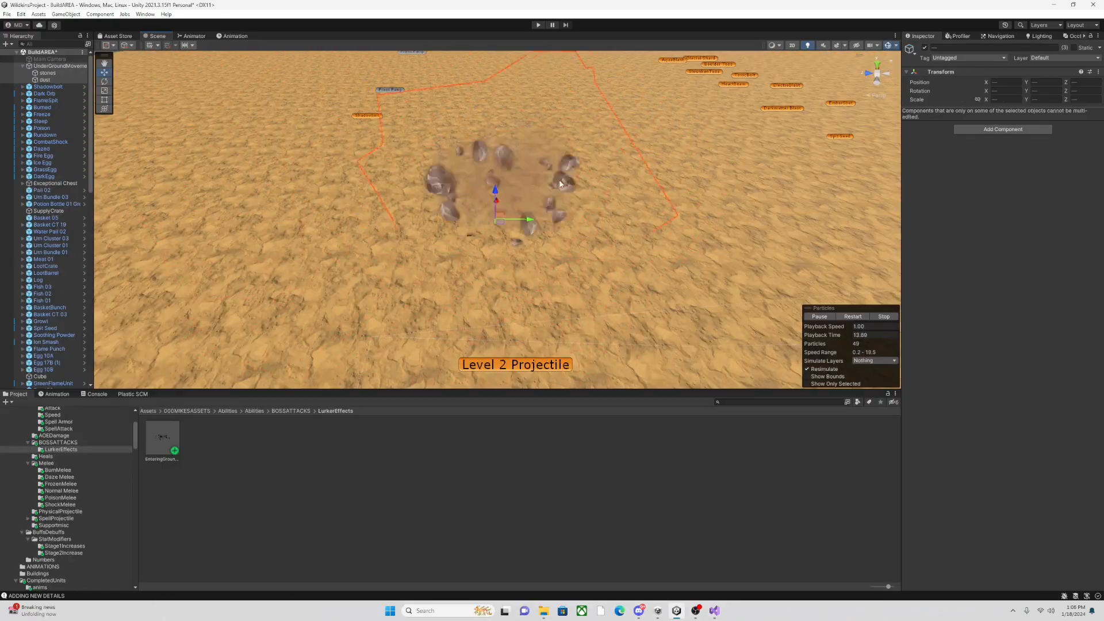
- Select the UnderGroundMovement object and restart its particle preview
{"action": "left_click", "coordinate": [47, 73]}
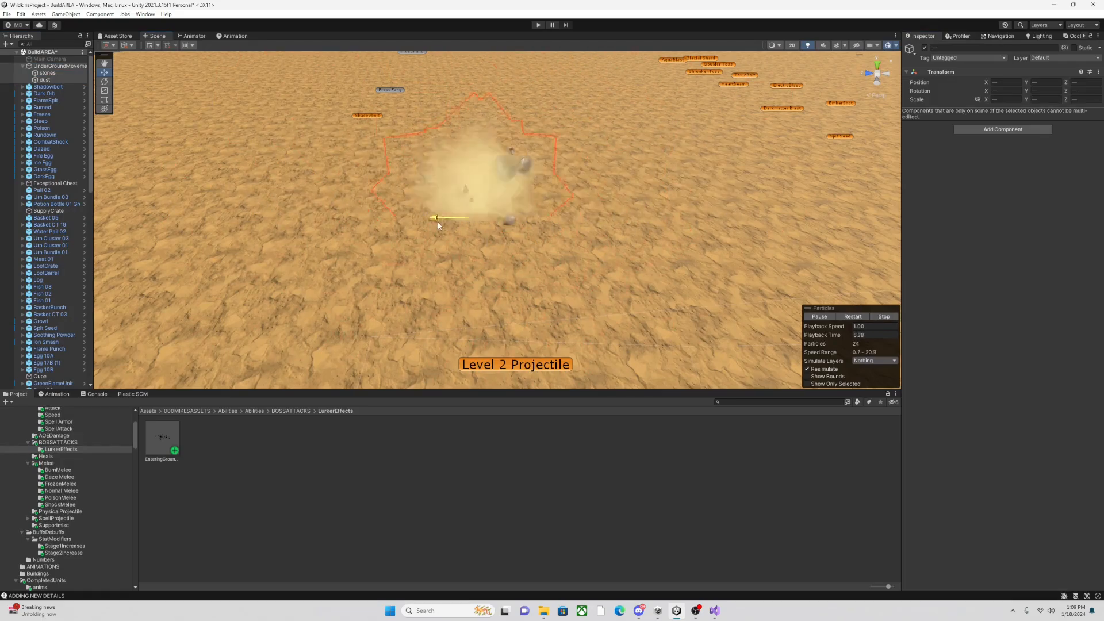
{"action": "left_click", "coordinate": [47, 72]}
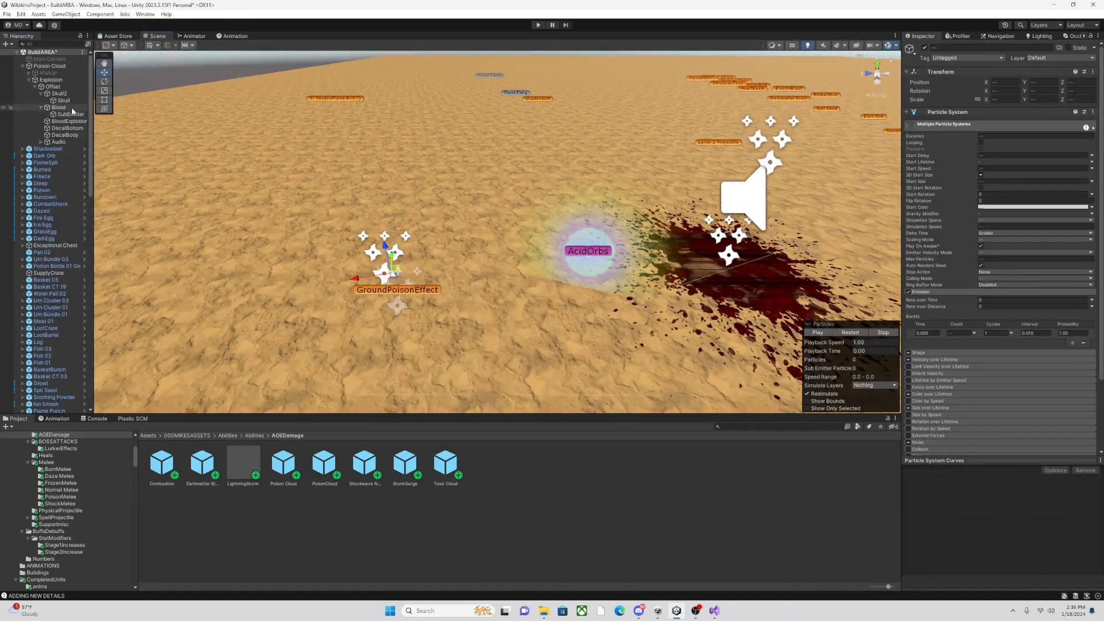
- Select the Spikes trail for its colour gradient, then the Flares particle layer
{"action": "left_click", "coordinate": [49, 66]}
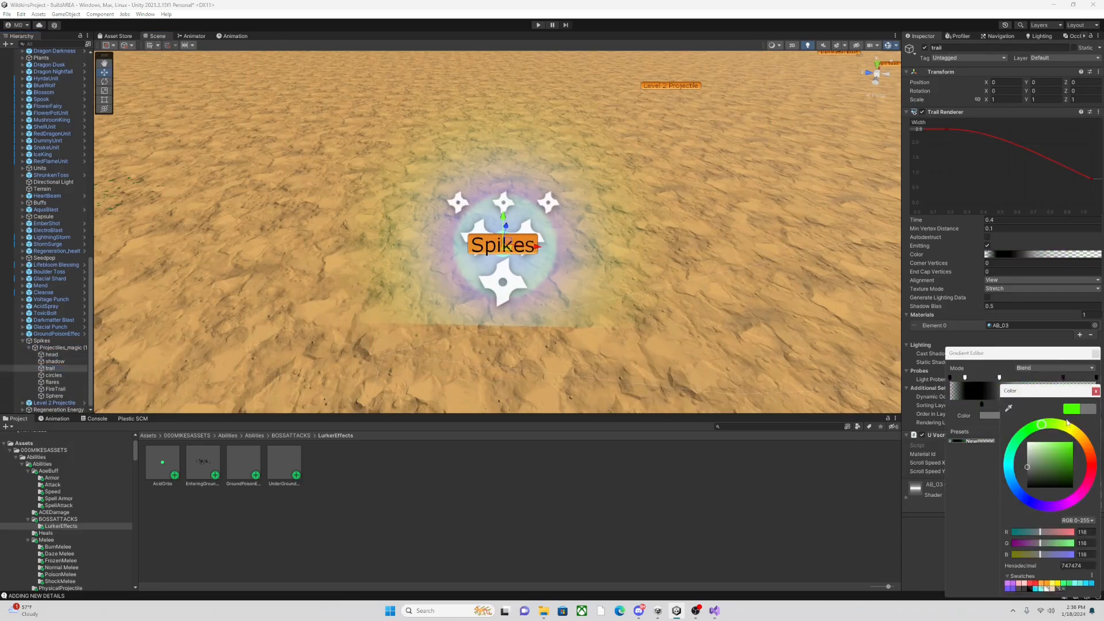
{"action": "left_click", "coordinate": [52, 382]}
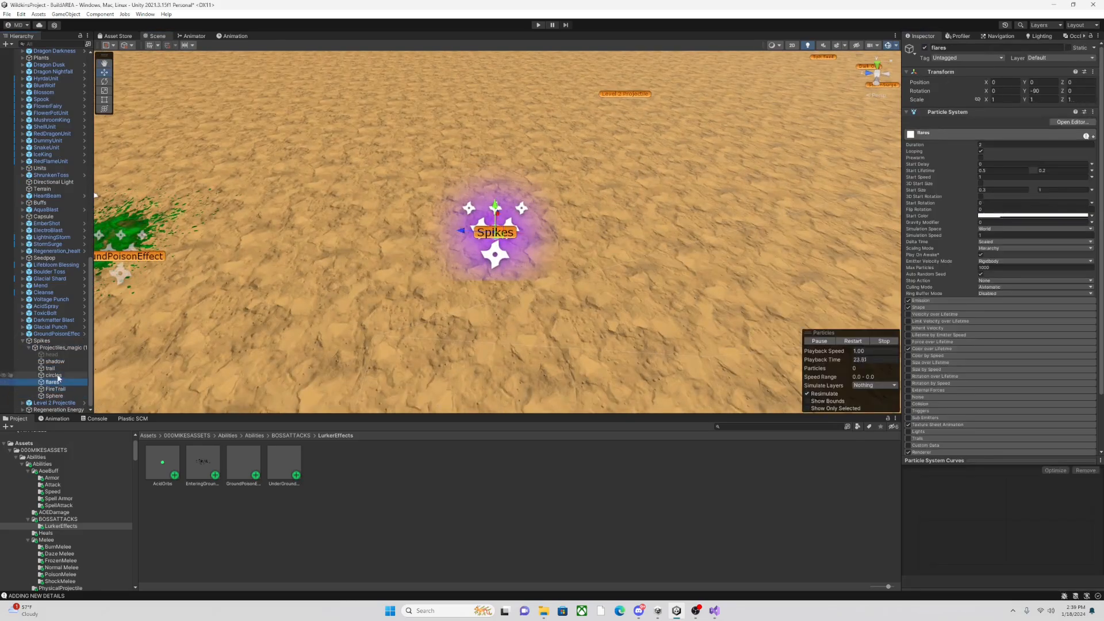